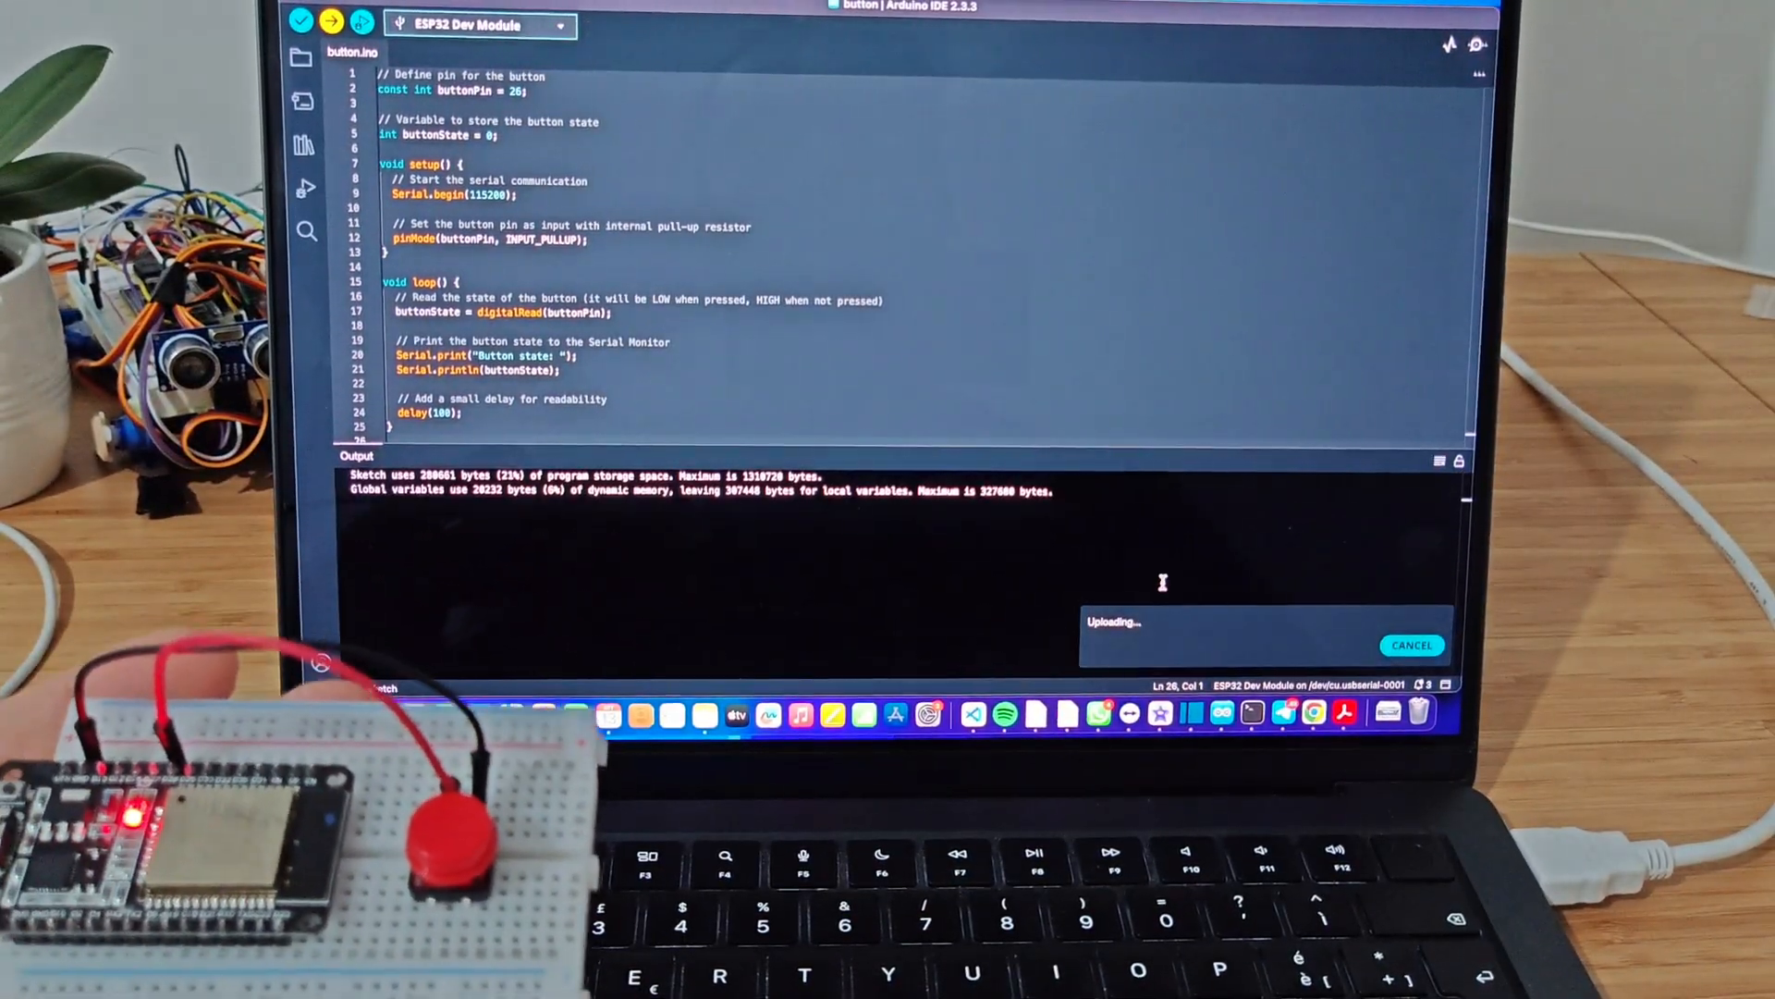
# - Show the Serial Monitor printing 'Button state: 1' and list the available baud rates
pyautogui.click(1478, 44)
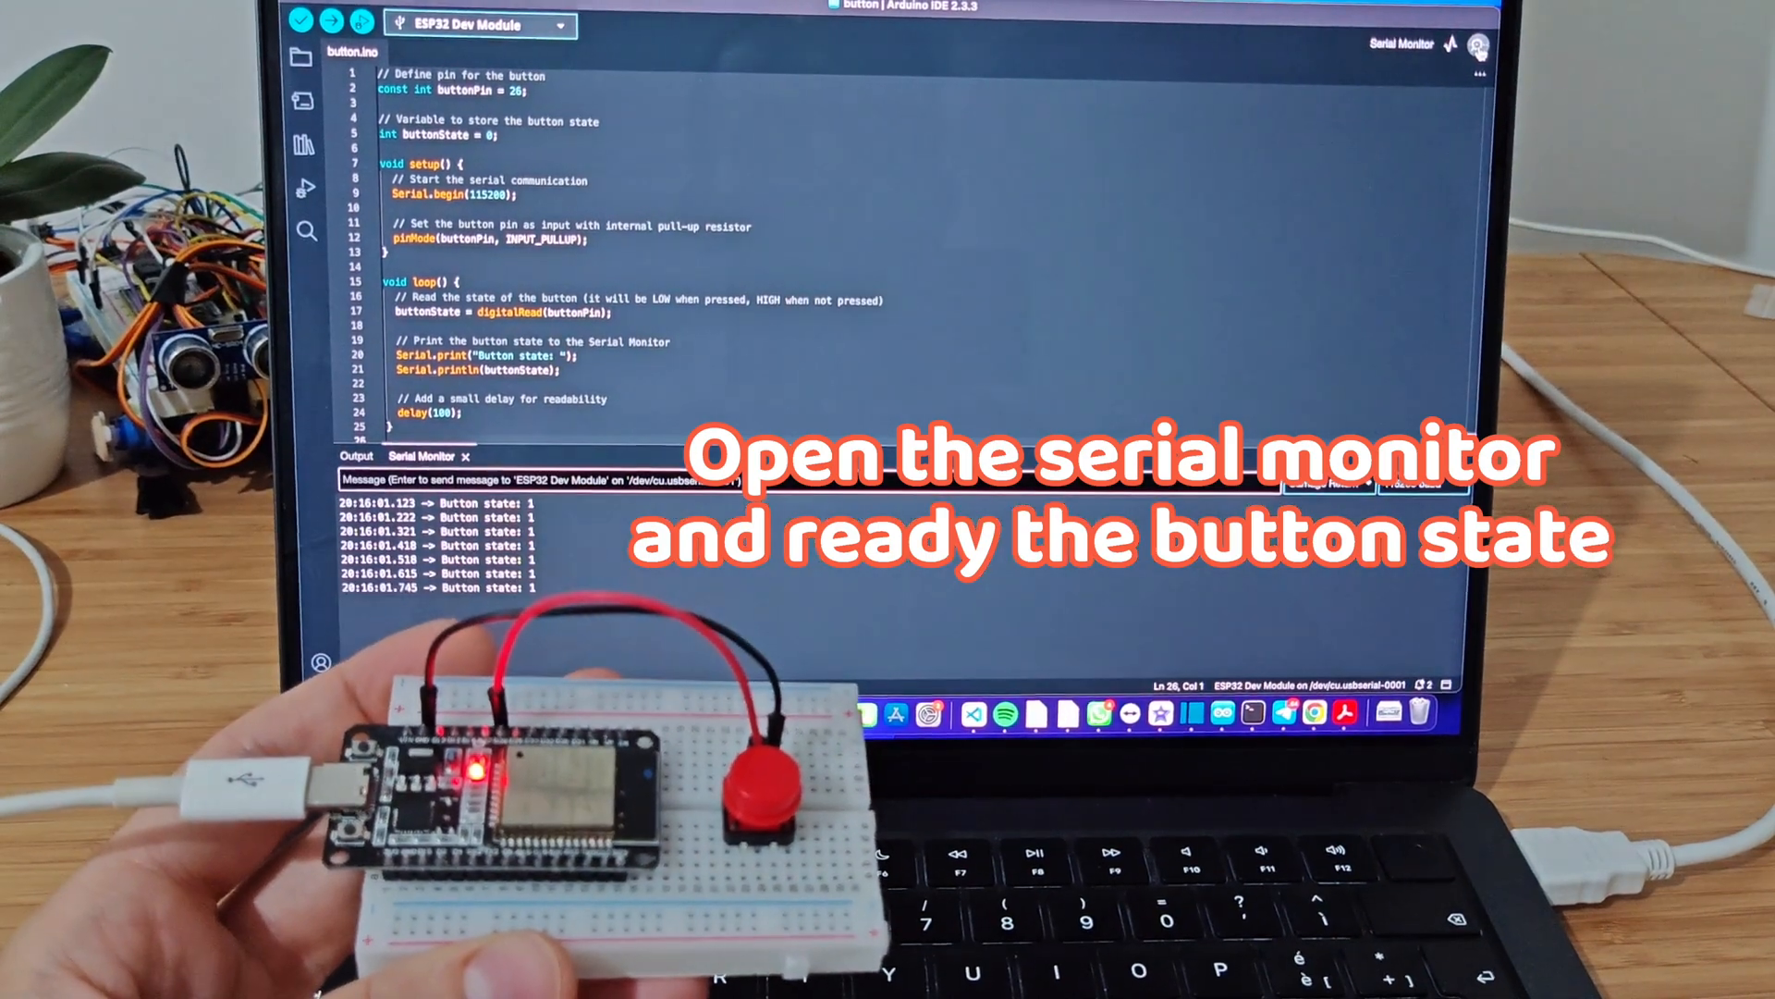
pyautogui.click(1409, 481)
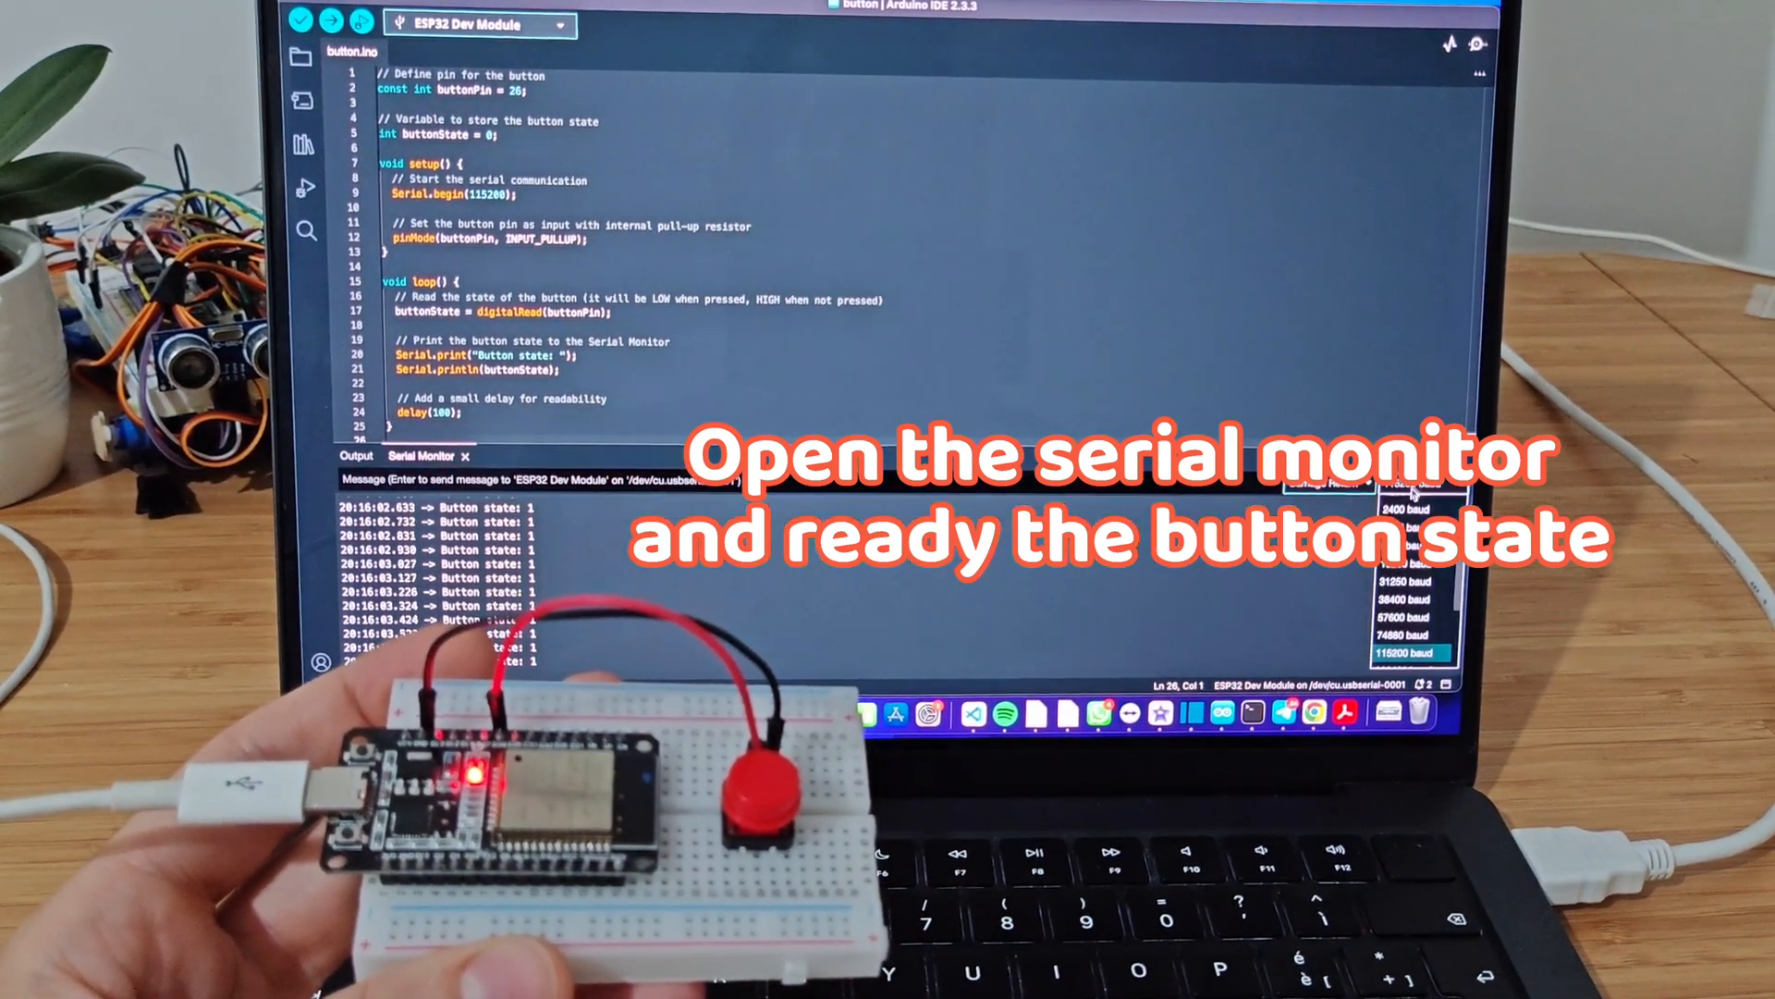